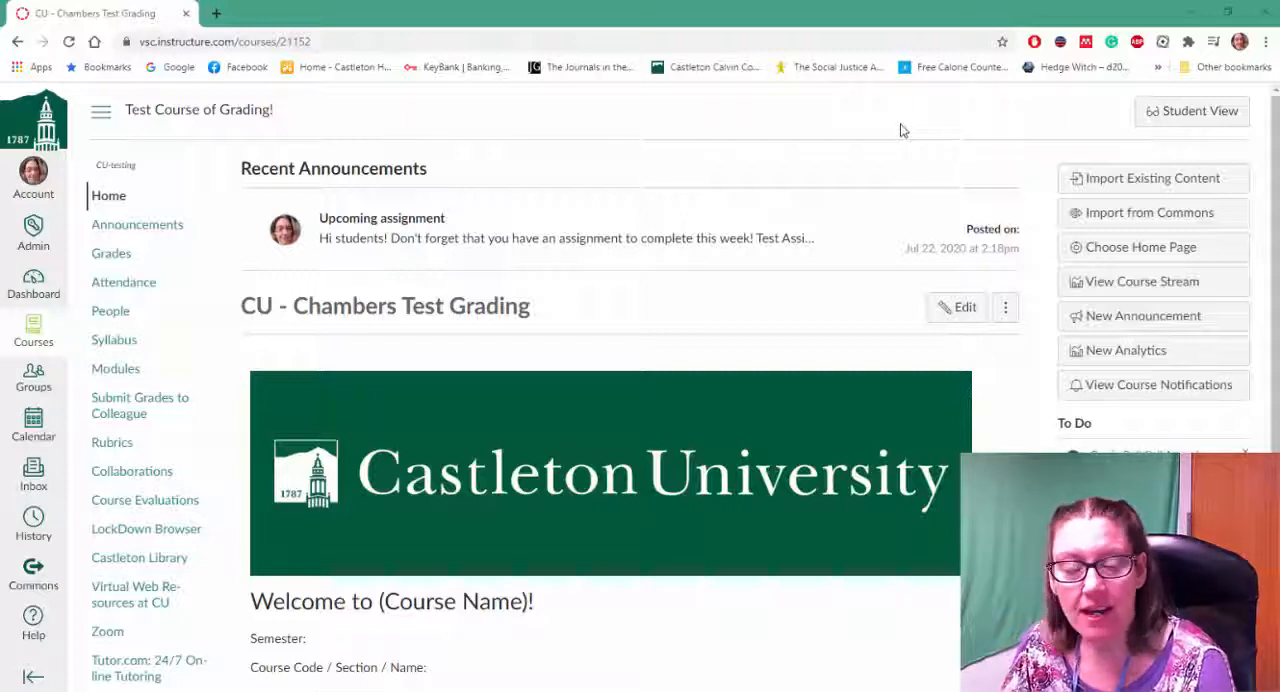
{"action": "mouse_move", "coordinate": [778, 127]}
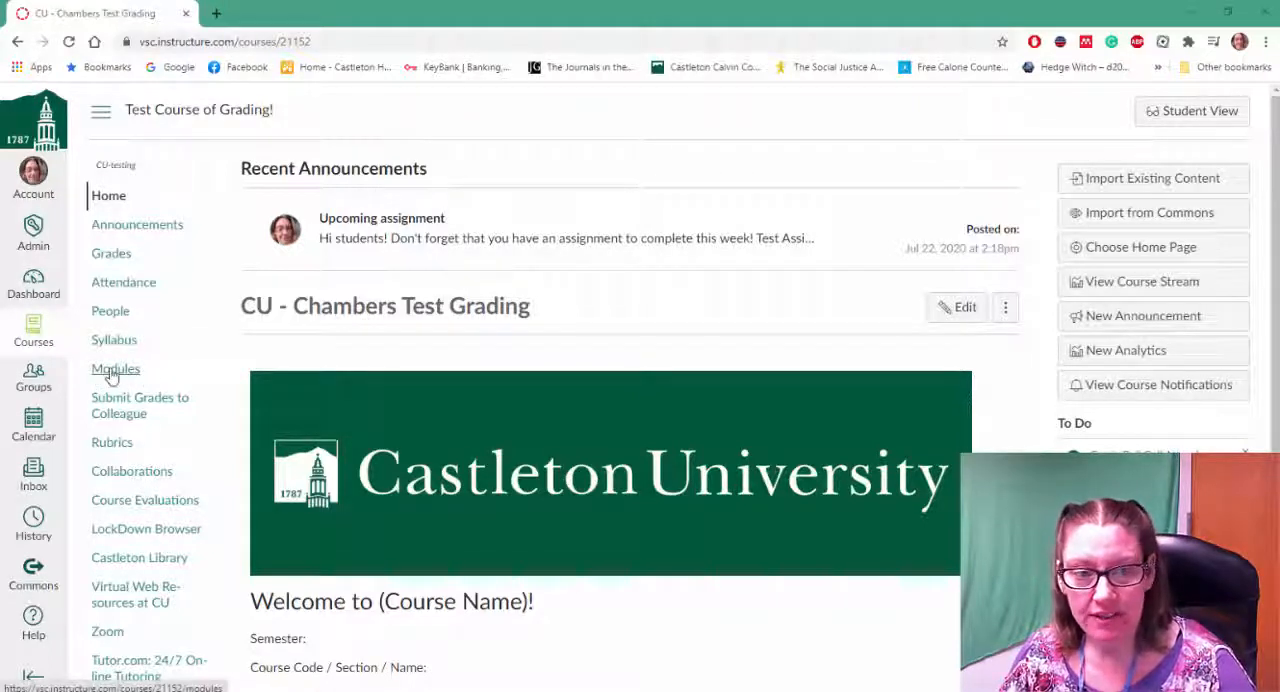
Step: Open Modules from the course navigation to reach the Week 2: Topic items
{"action": "left_click", "coordinate": [115, 369]}
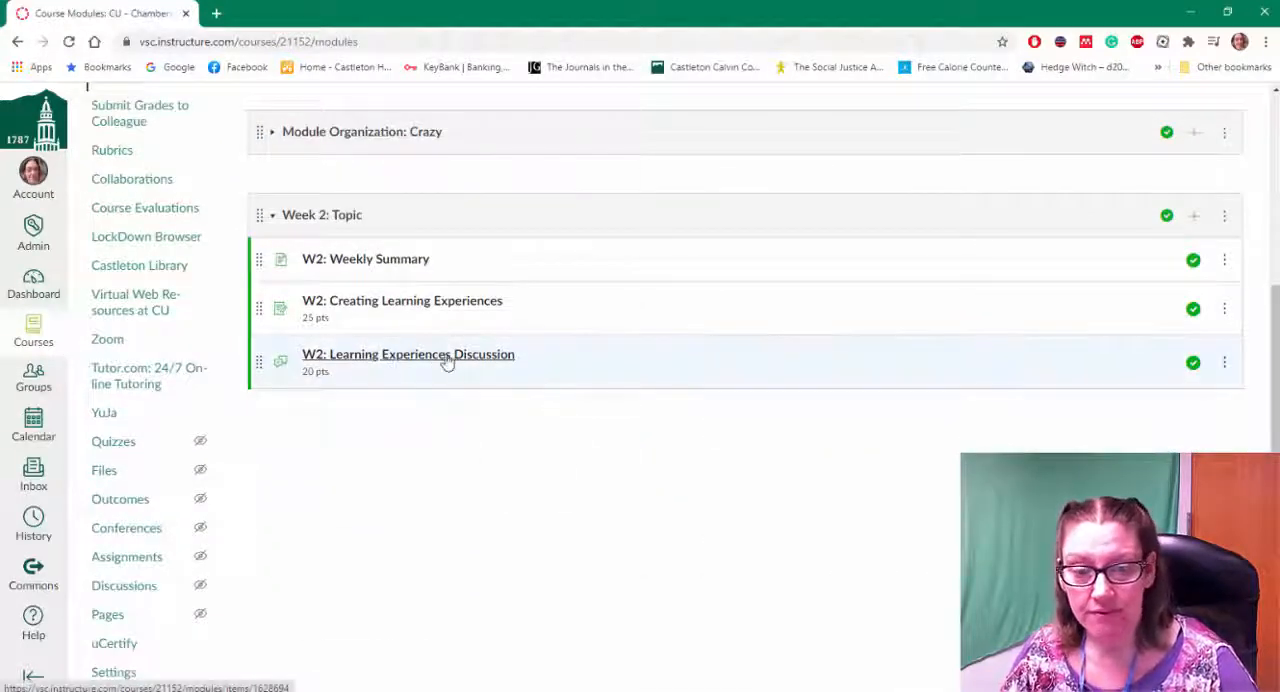
Step: Open W2: Learning Experiences Discussion and scroll through its prompt and criteria
{"action": "left_click", "coordinate": [408, 354]}
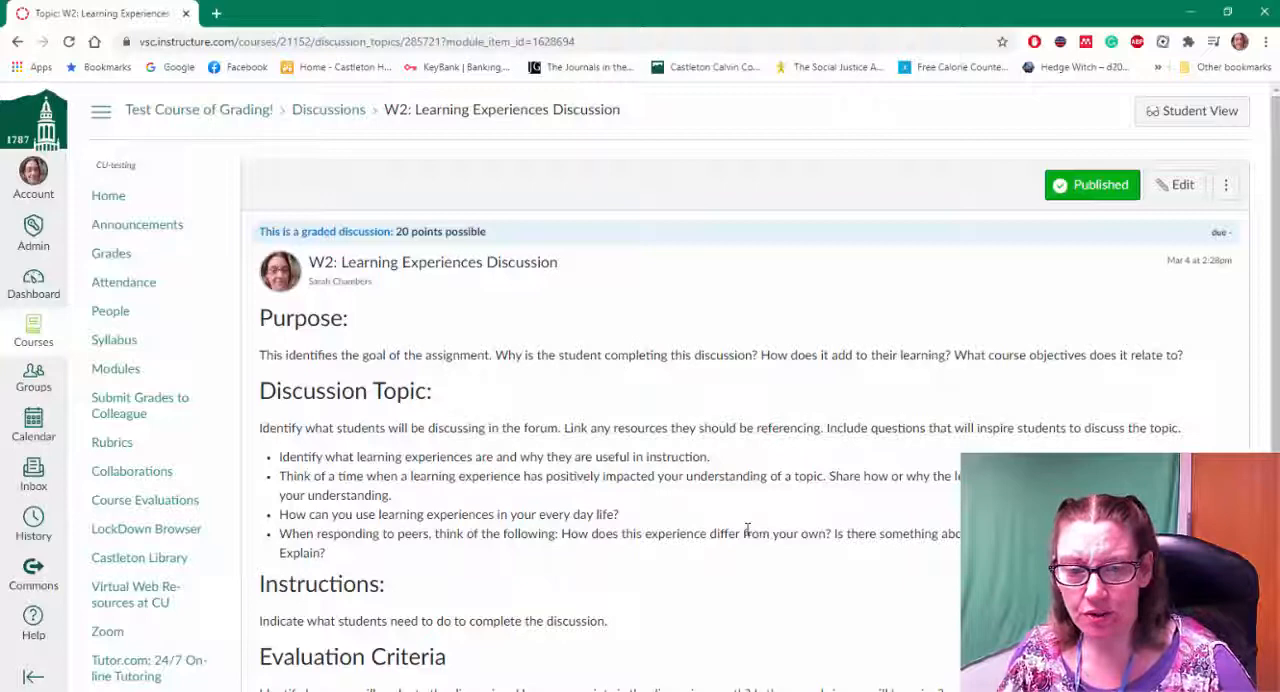
{"action": "scroll", "scroll_direction": "down", "scroll_amount": 3}
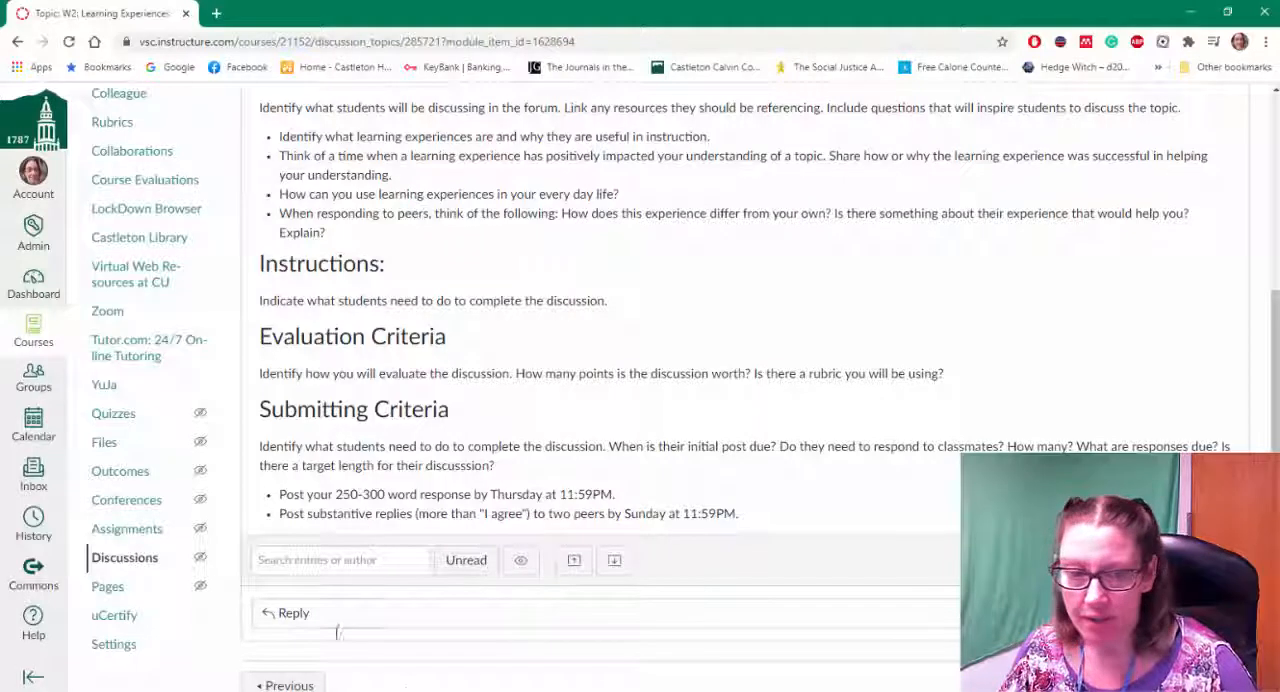
{"action": "mouse_move", "coordinate": [426, 672]}
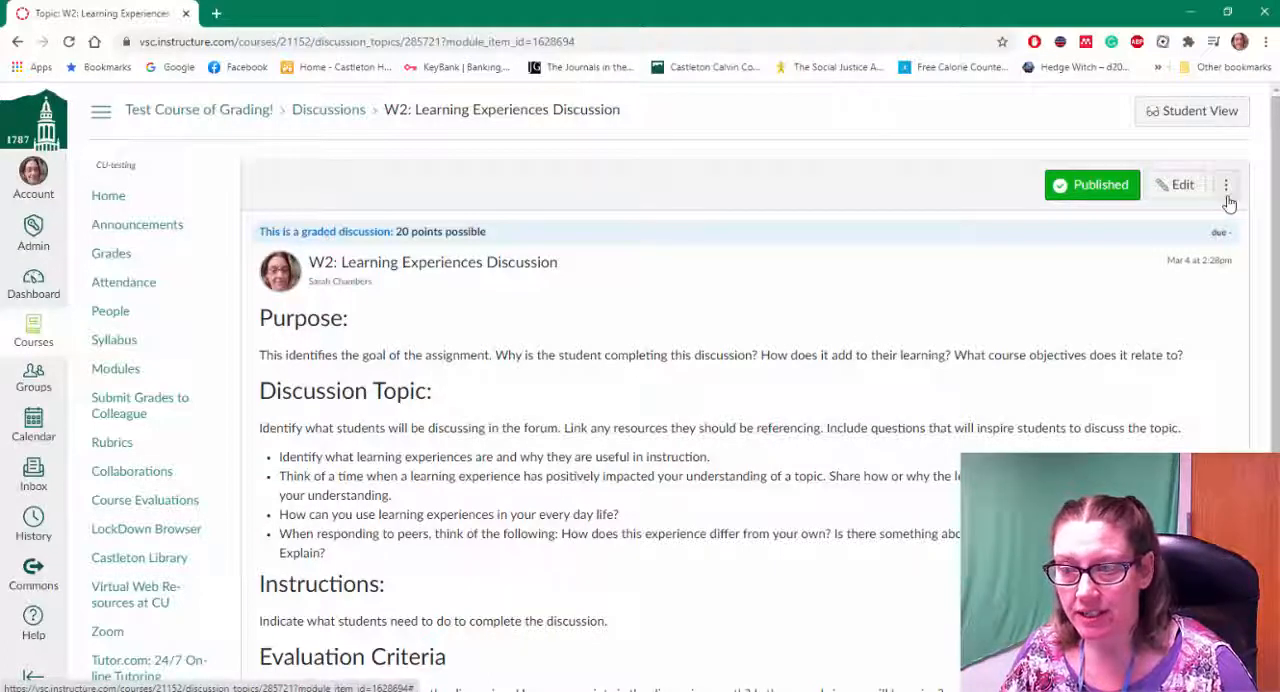
Step: Show the discussion's rubric and add a new rubric titled 'Course Discussion Rubric'
{"action": "left_click", "coordinate": [1225, 184]}
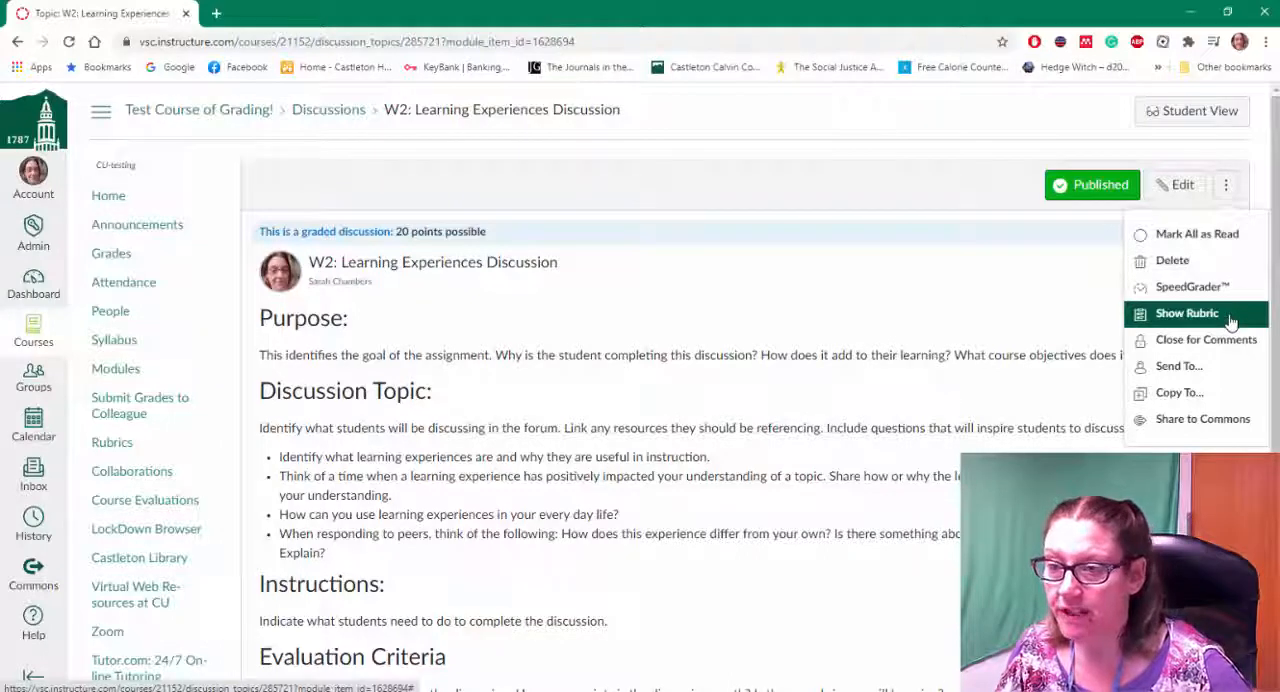
{"action": "left_click", "coordinate": [1187, 313]}
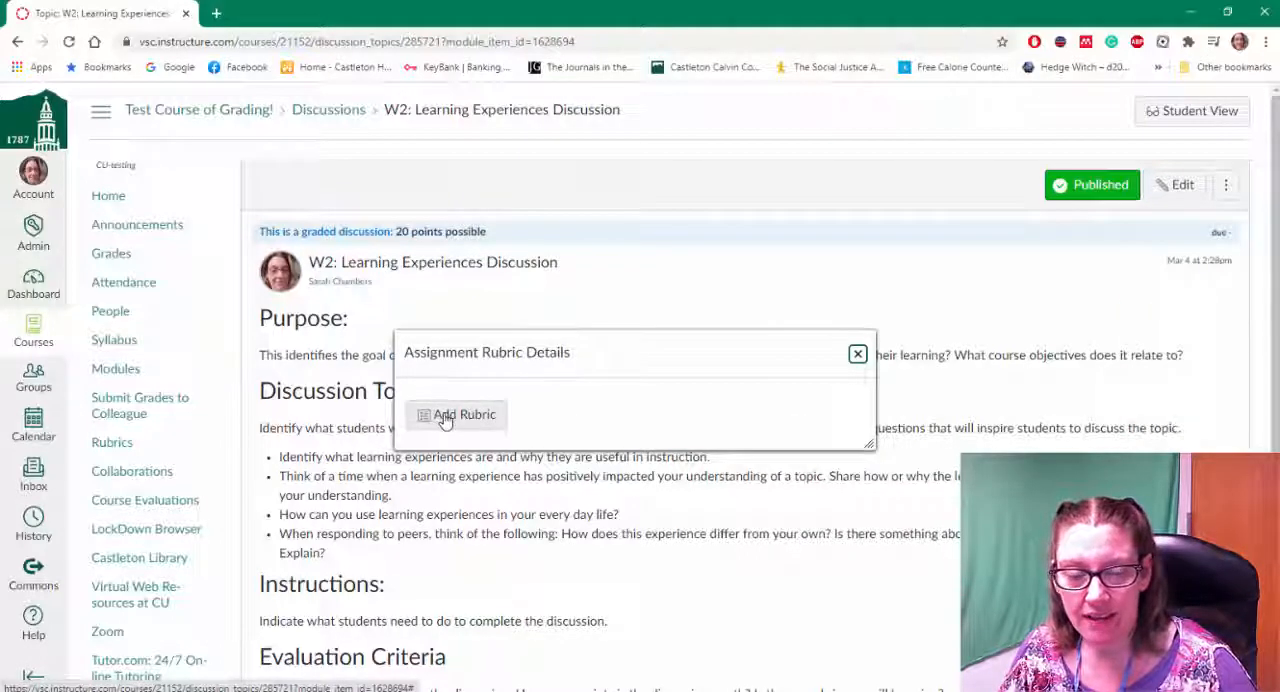
{"action": "left_click", "coordinate": [464, 414]}
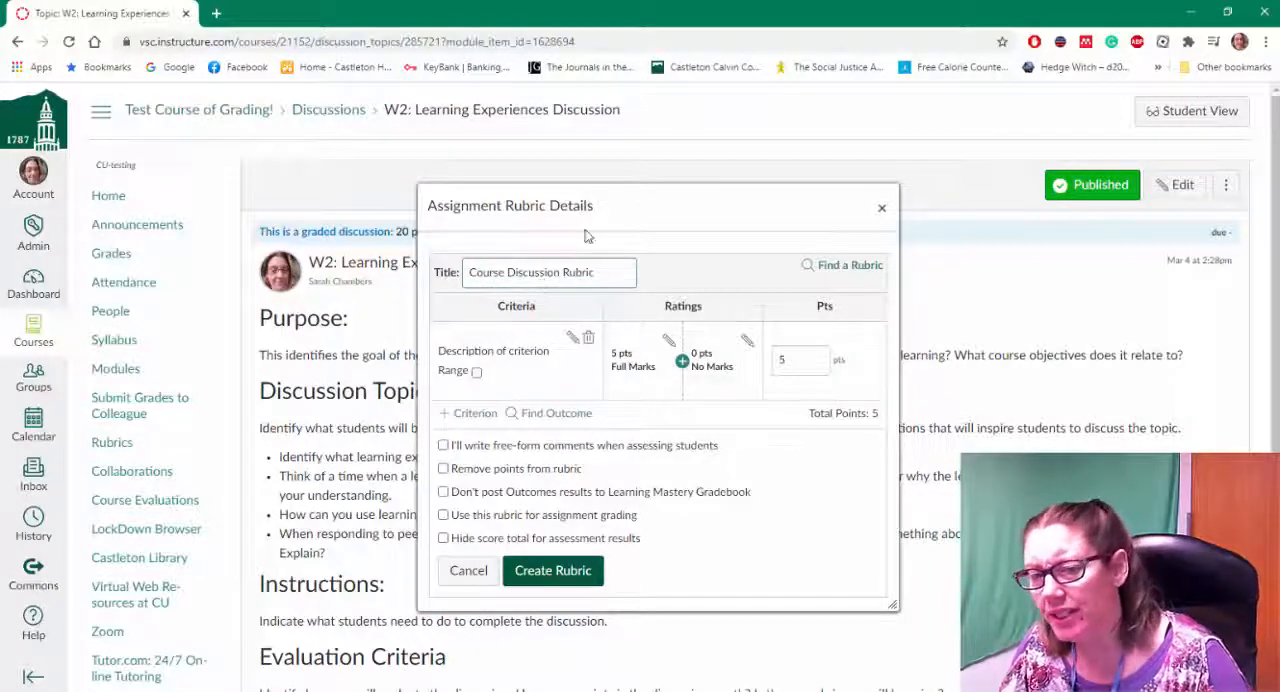
{"action": "mouse_move", "coordinate": [477, 337]}
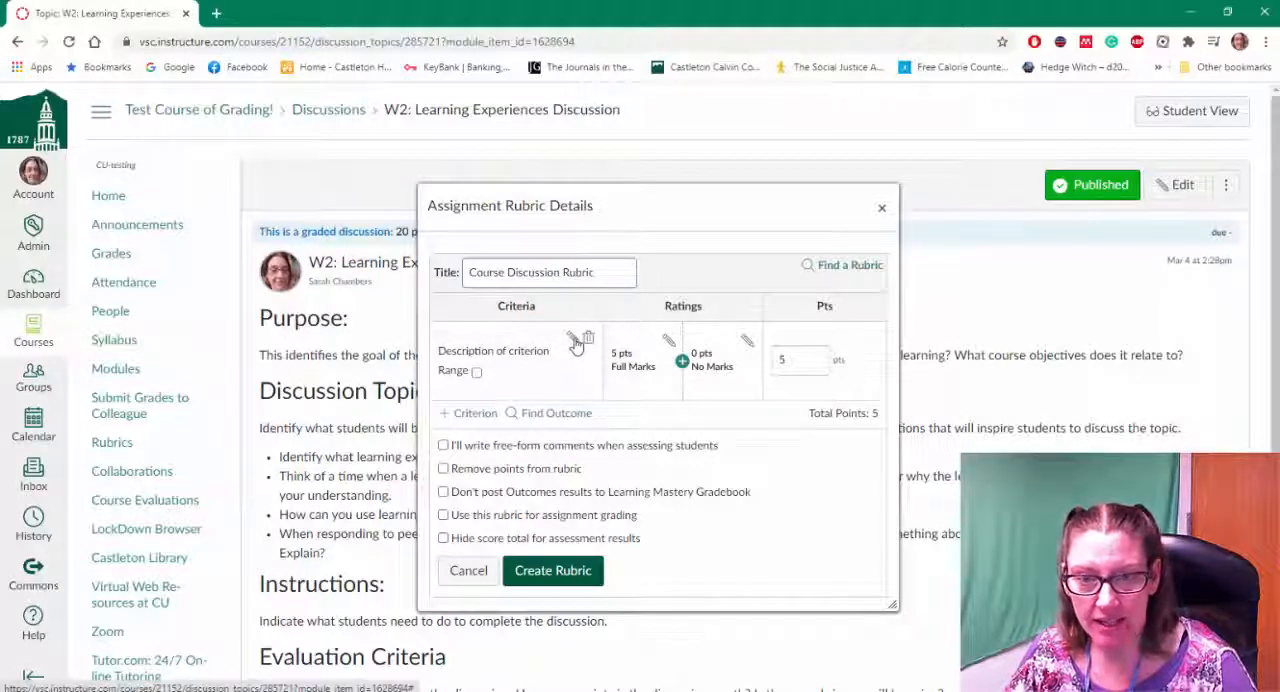
Step: Describe the first criterion as 'Answers post completely and thoroughly.' and edit its Competent and top ratings
{"action": "left_click", "coordinate": [568, 340]}
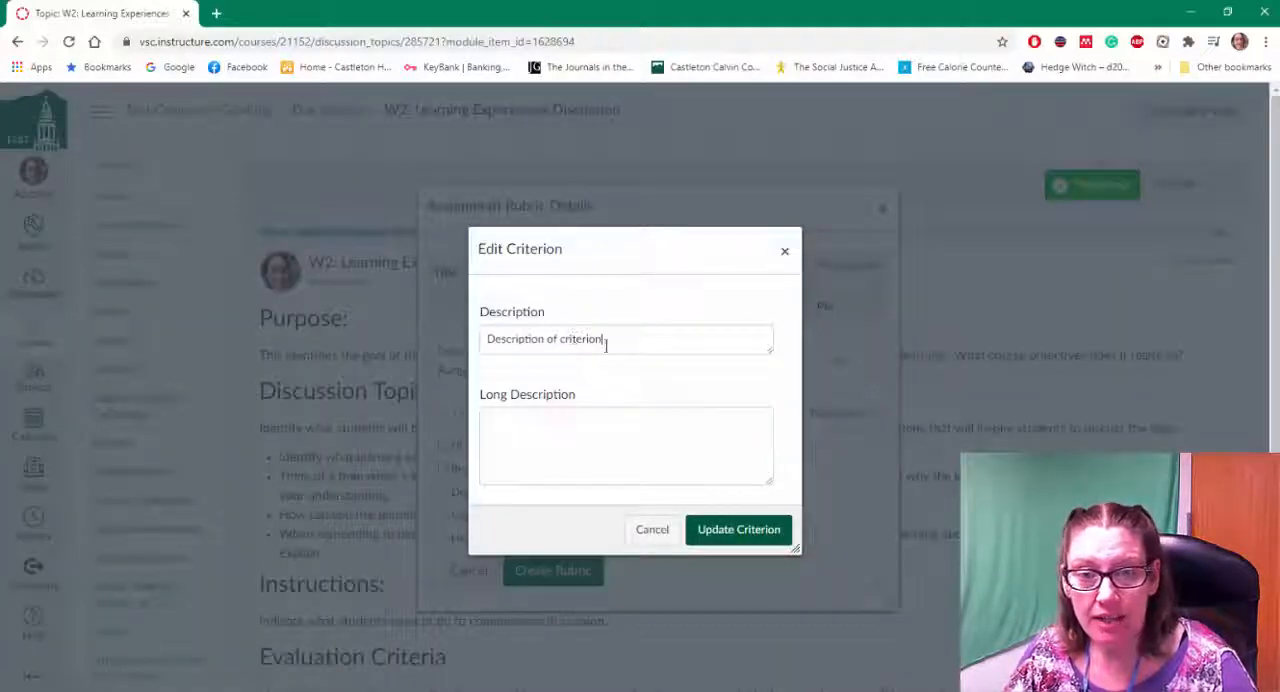
{"action": "triple_click", "coordinate": [543, 338]}
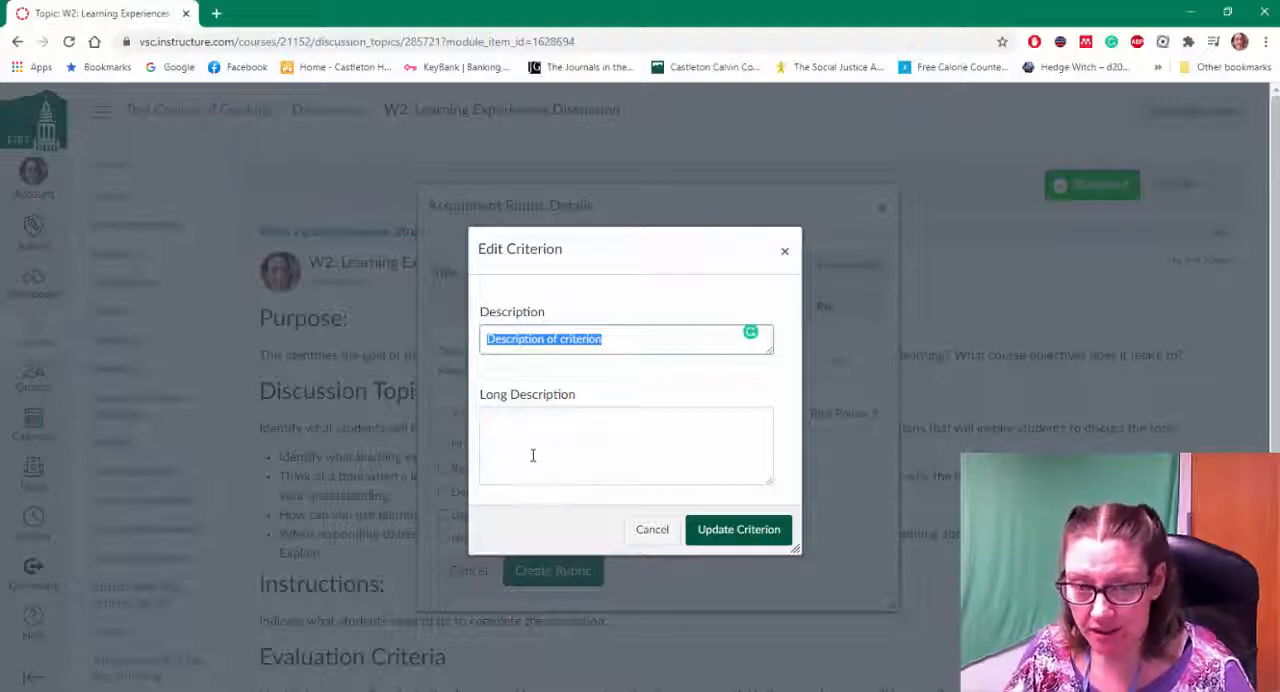
{"action": "type", "text": "Answers post completely and thoroughly."}
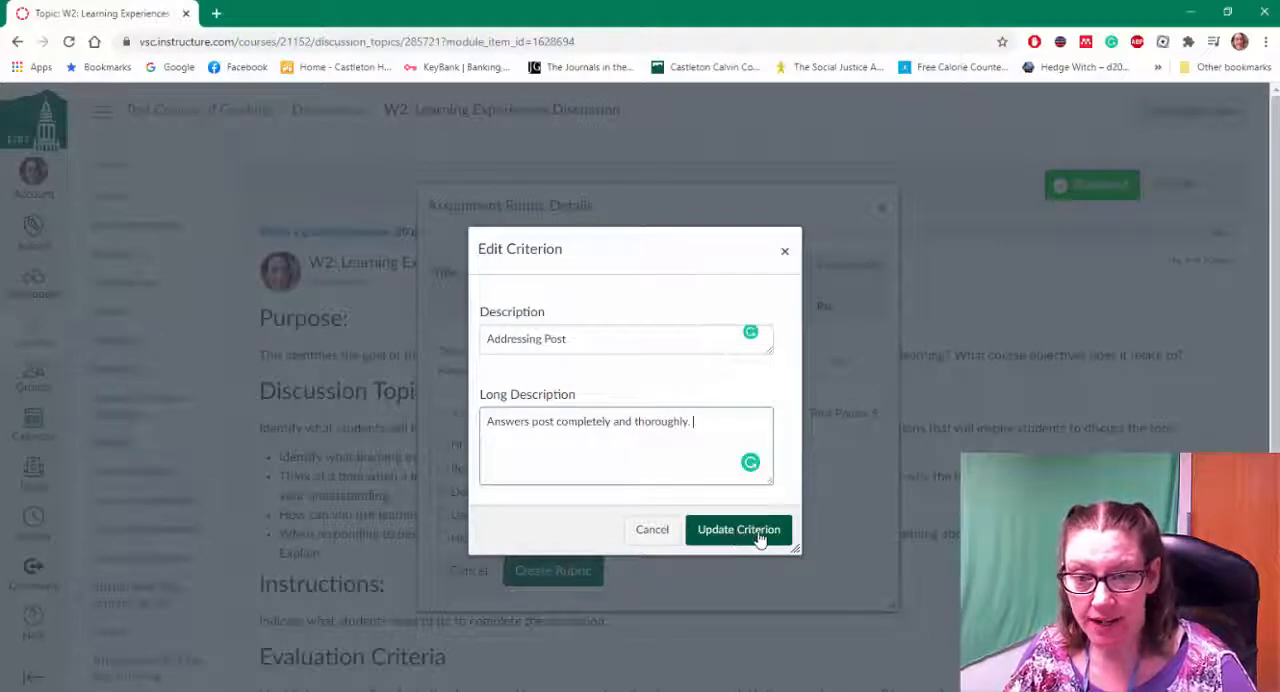
{"action": "left_click", "coordinate": [738, 529]}
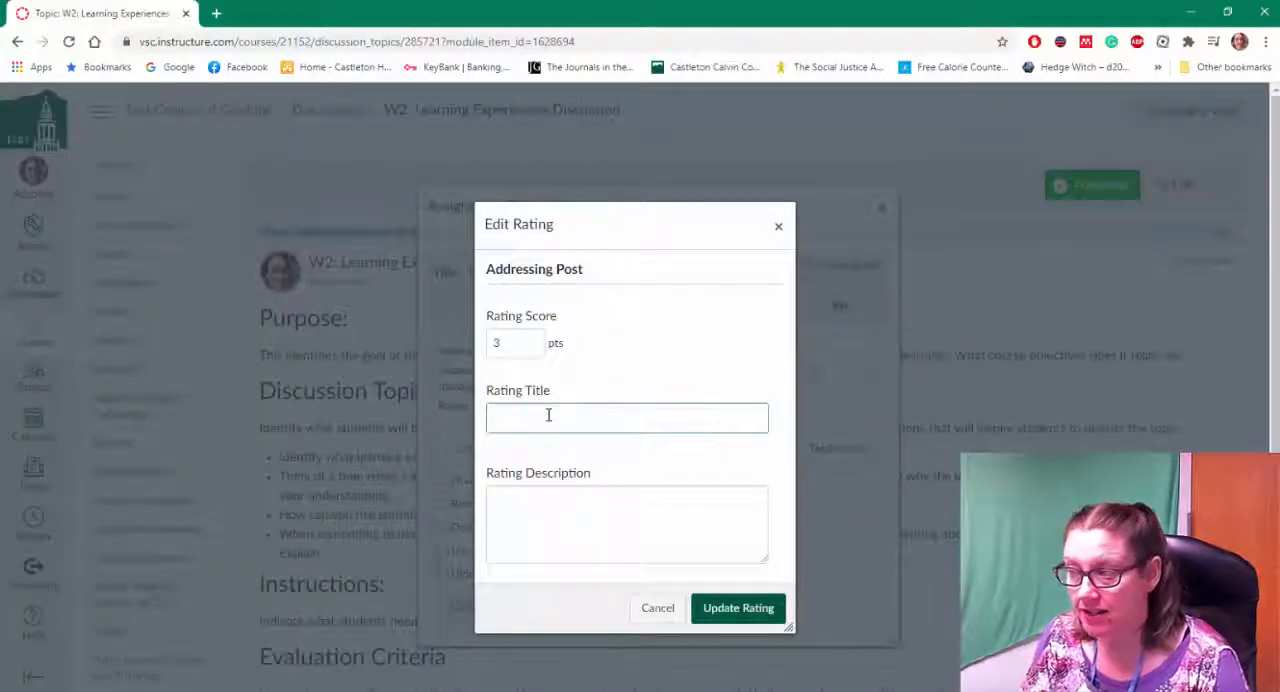
{"action": "type", "text": "Competen"}
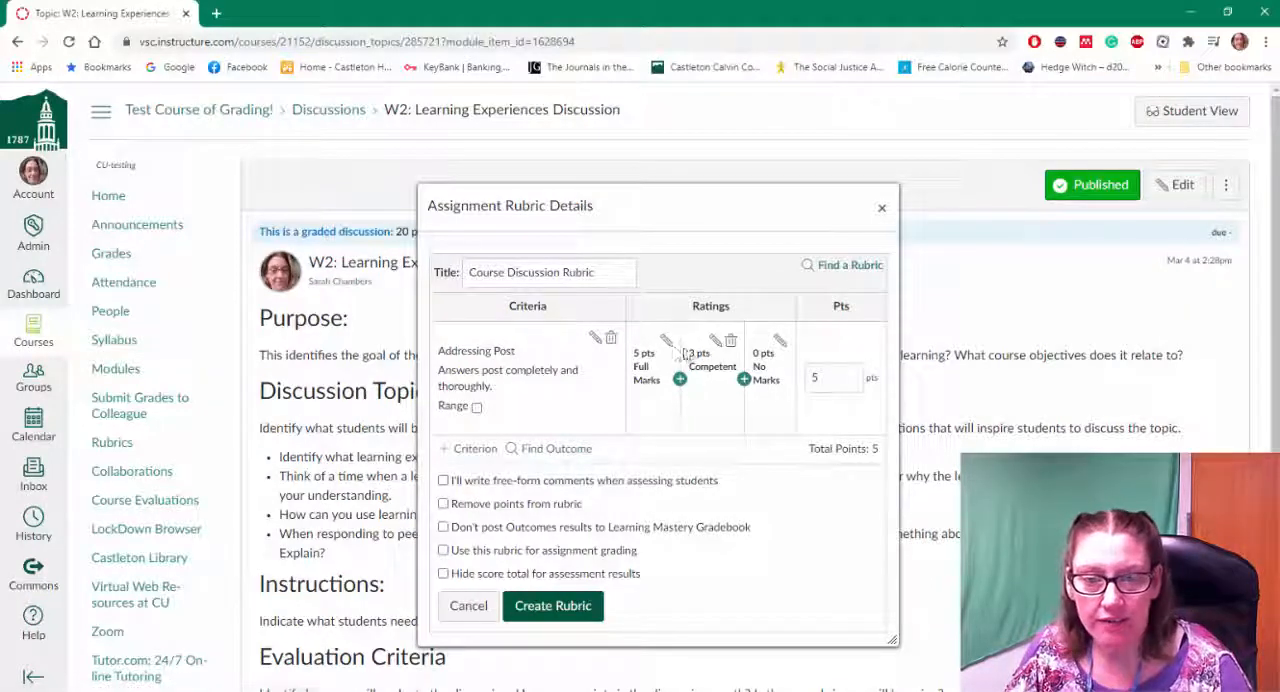
{"action": "left_click", "coordinate": [666, 340]}
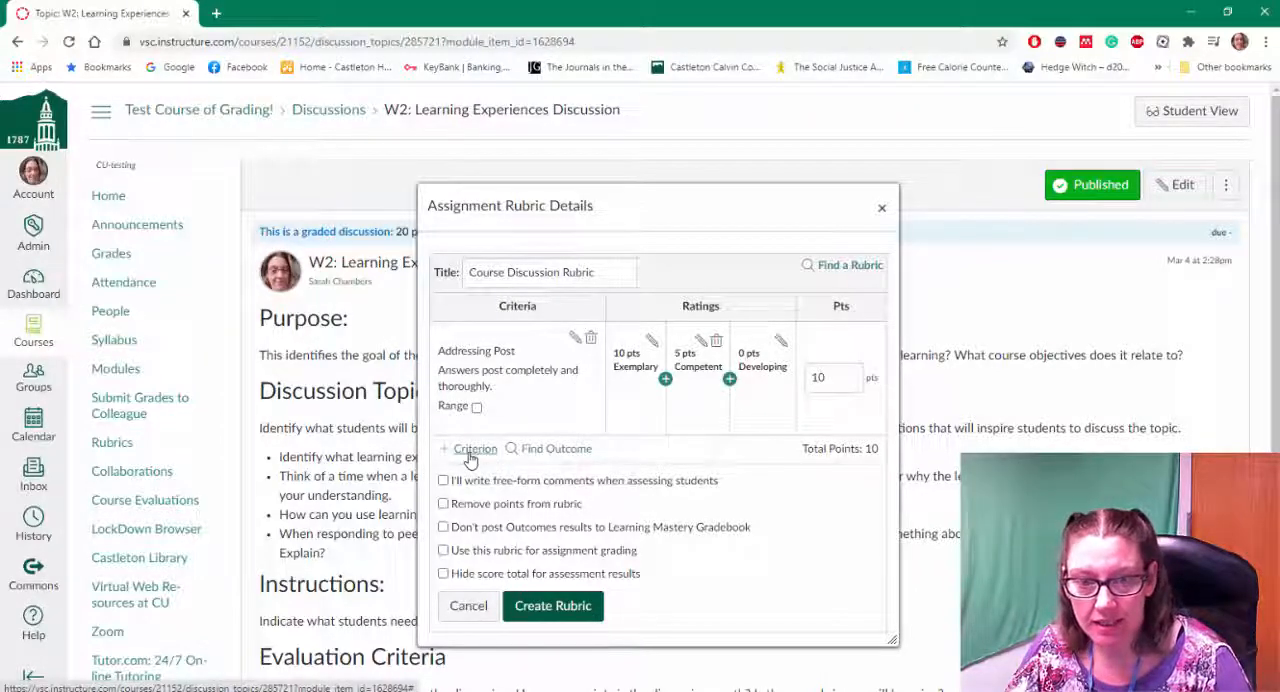
Step: Add a 5-point 'Response 1' criterion about responding to a peer
{"action": "left_click", "coordinate": [475, 448]}
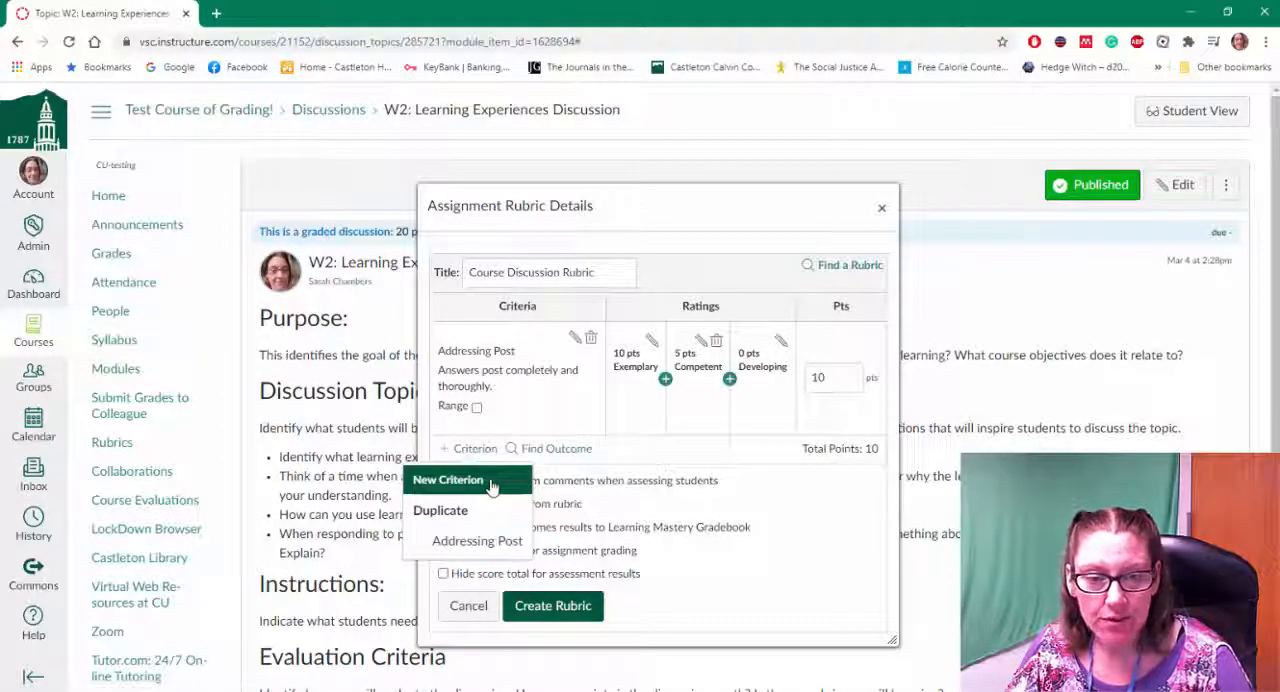
{"action": "left_click", "coordinate": [448, 480]}
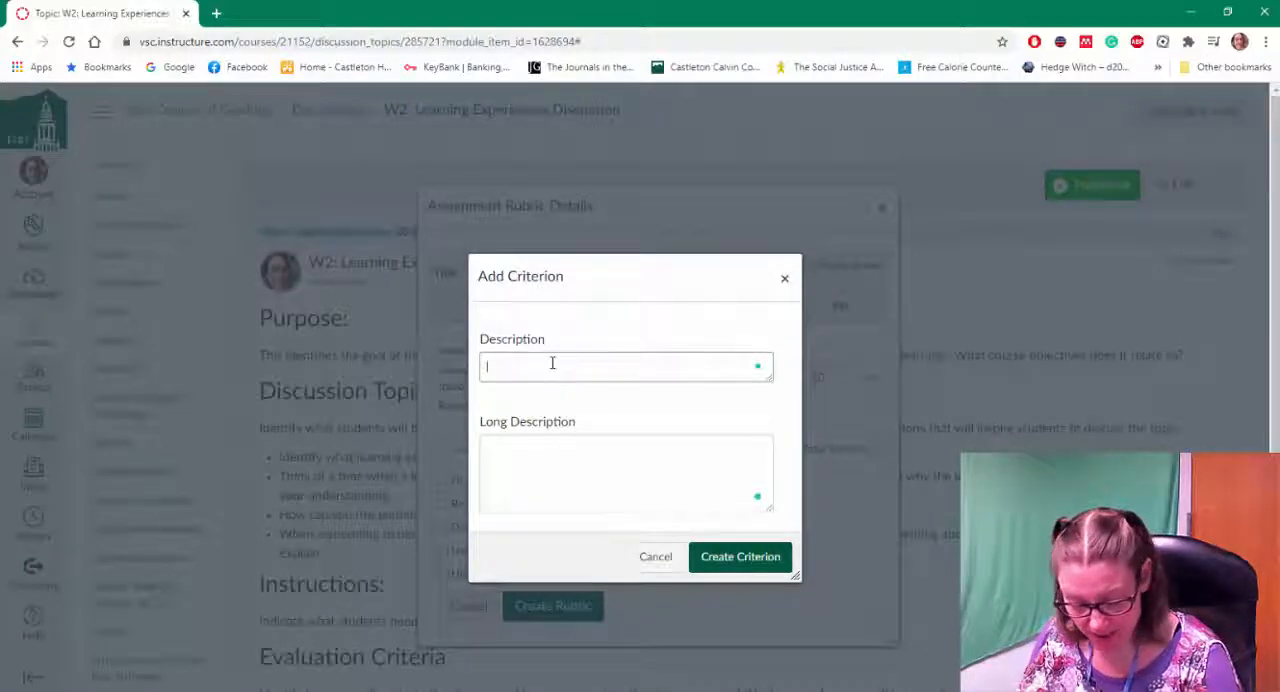
{"action": "type", "text": "Respi"}
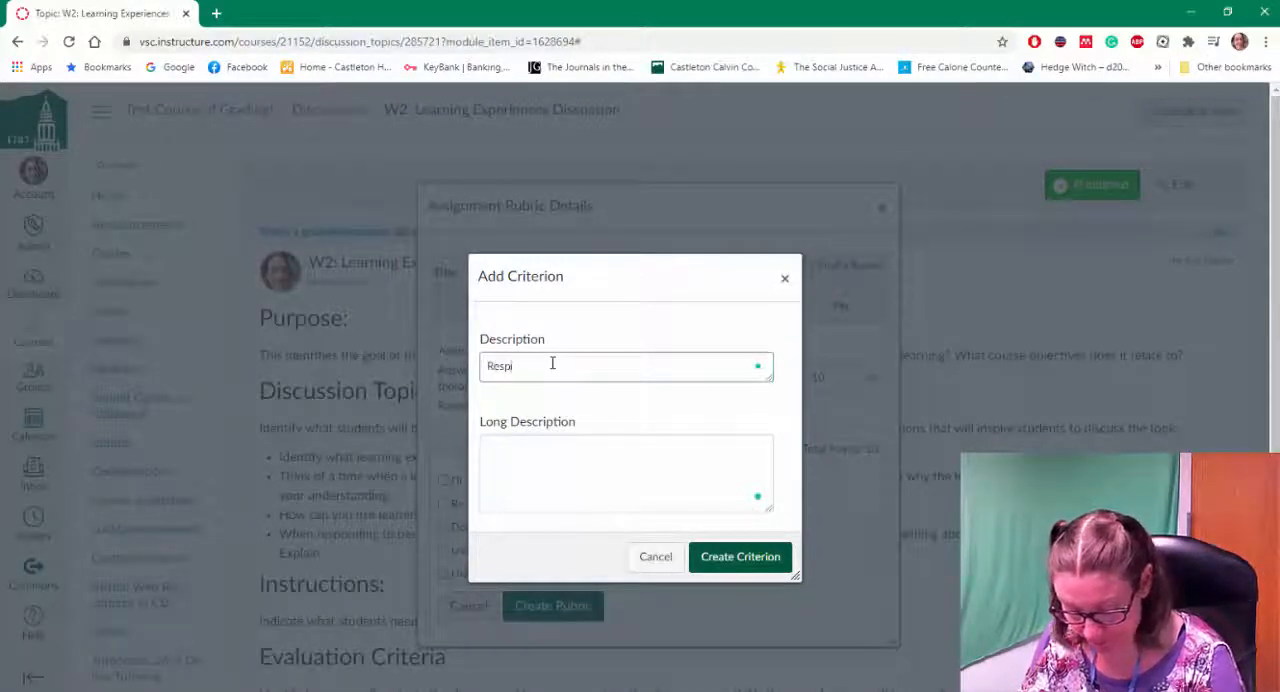
{"action": "type", "text": "Response 1"}
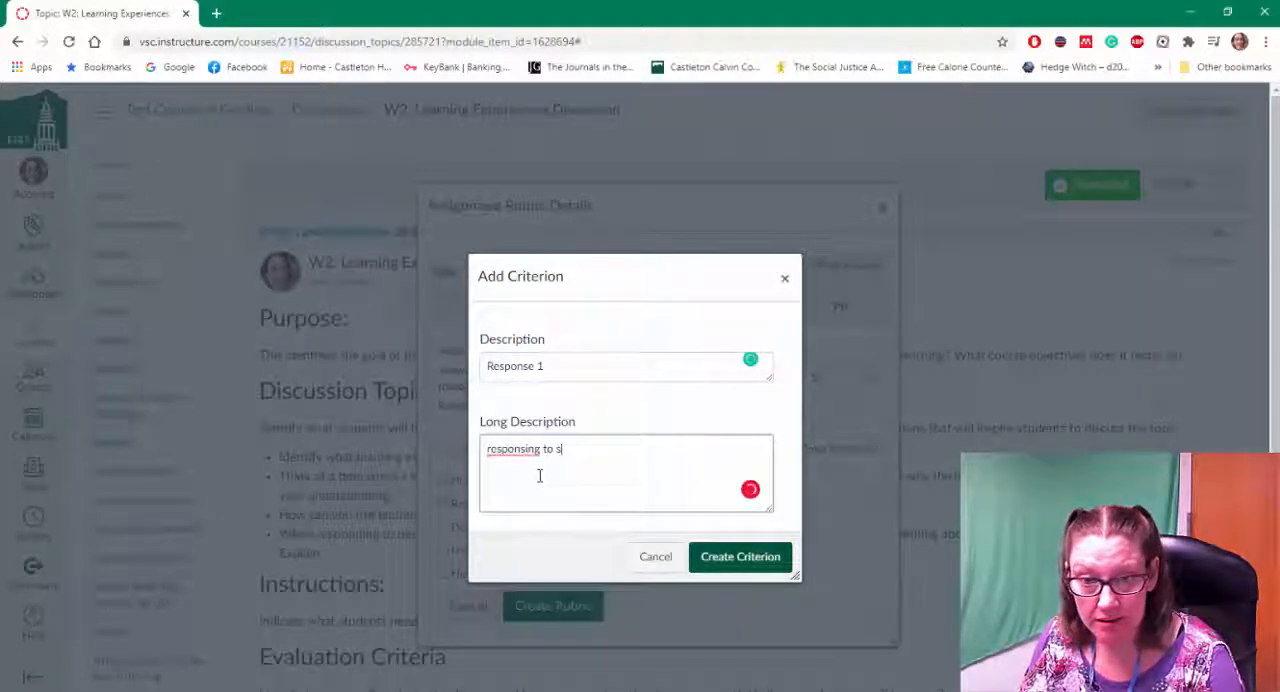
{"action": "type", "text": "respond"}
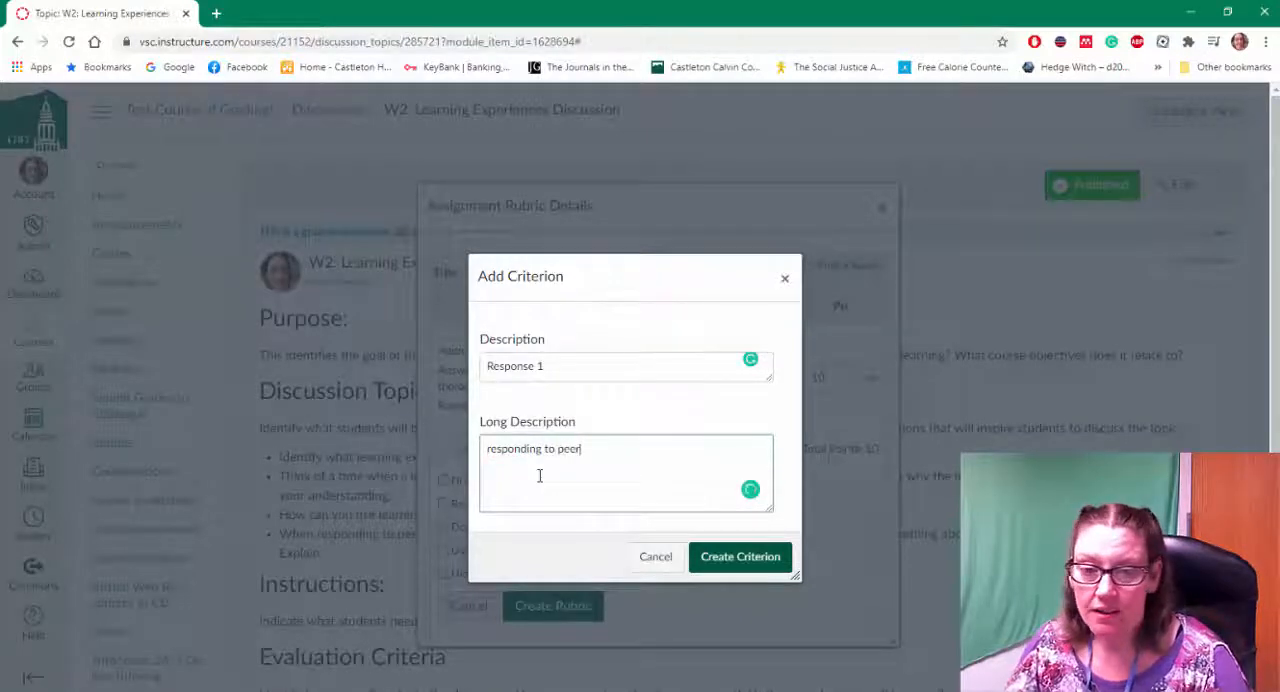
{"action": "left_click", "coordinate": [739, 557]}
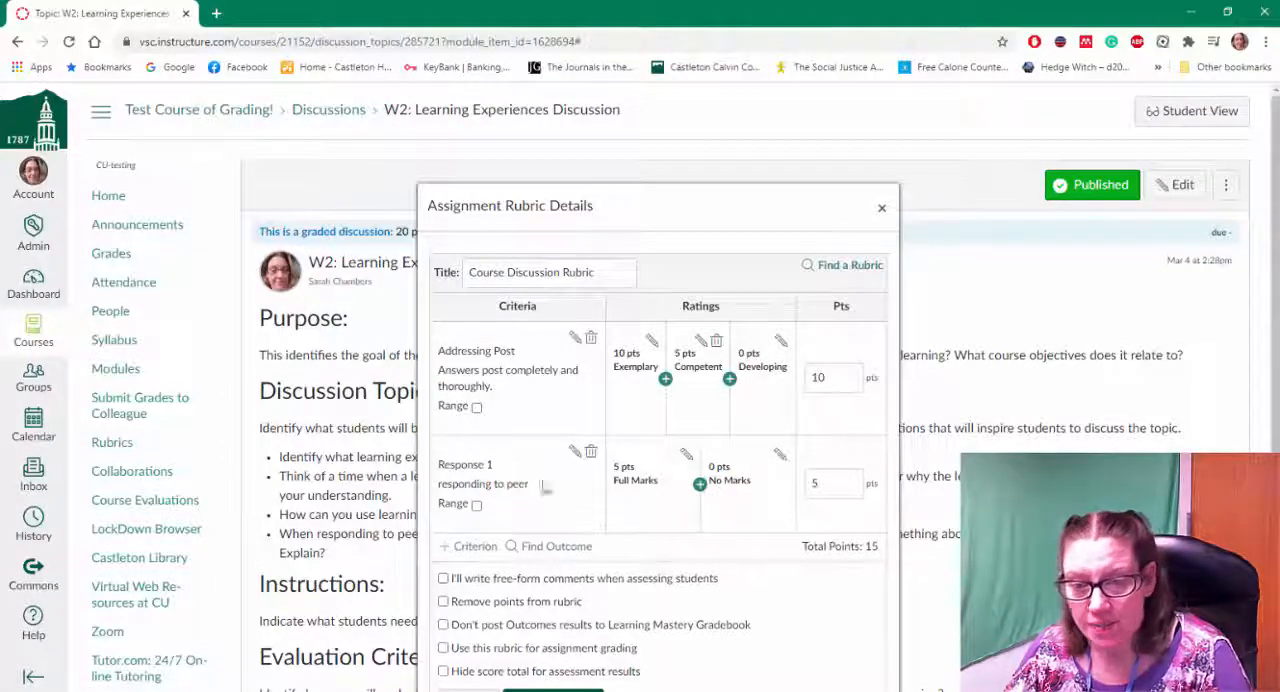
{"action": "mouse_move", "coordinate": [770, 520]}
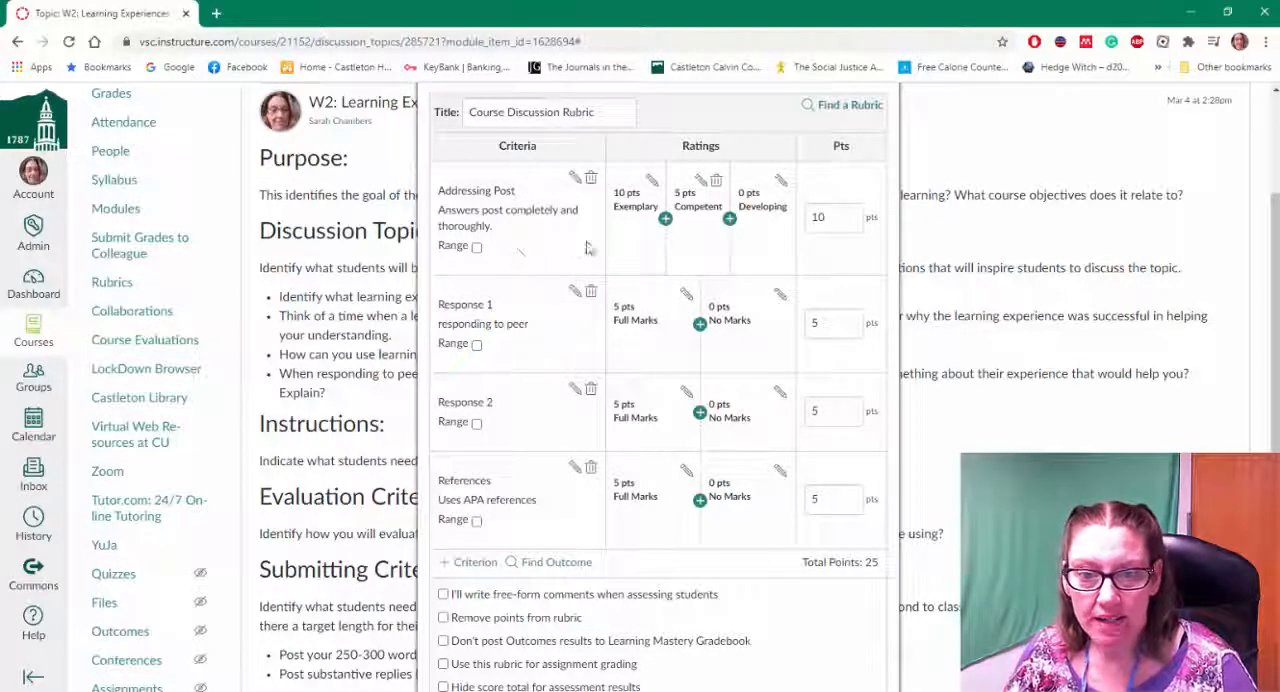
Step: Turn on 'Use this rubric for assignment grading' and create the rubric
{"action": "scroll", "scroll_direction": "down", "scroll_amount": 3}
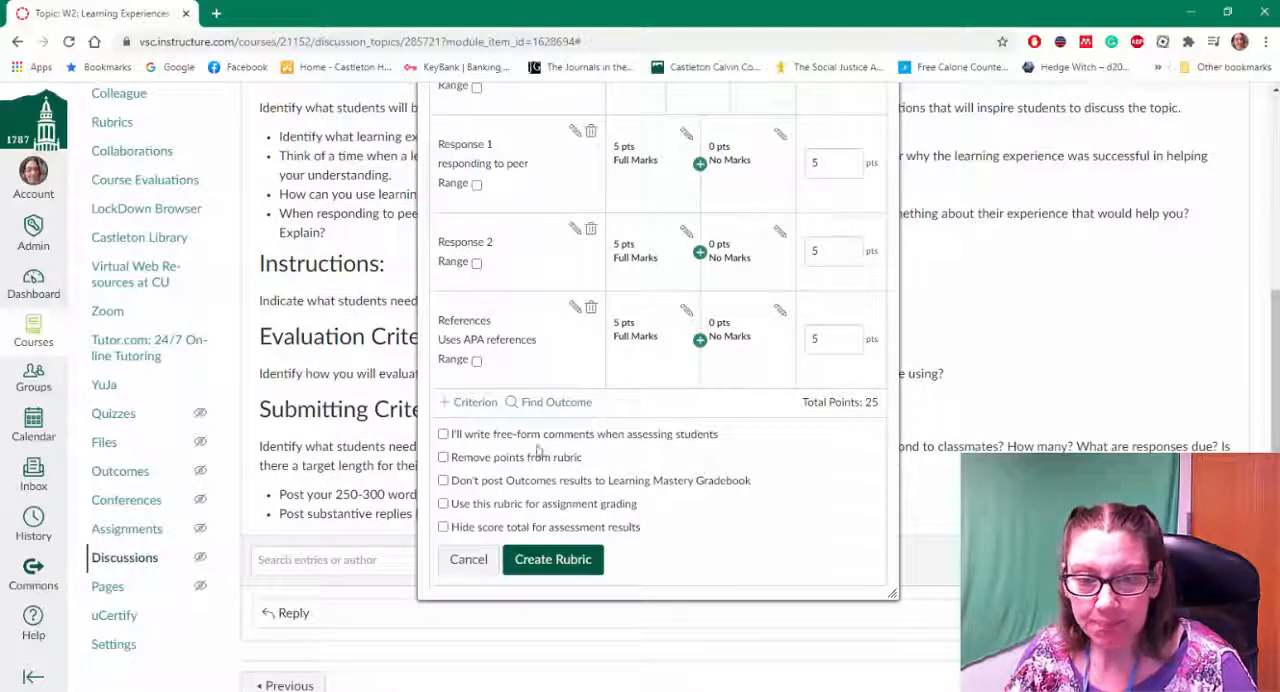
{"action": "left_click", "coordinate": [444, 434]}
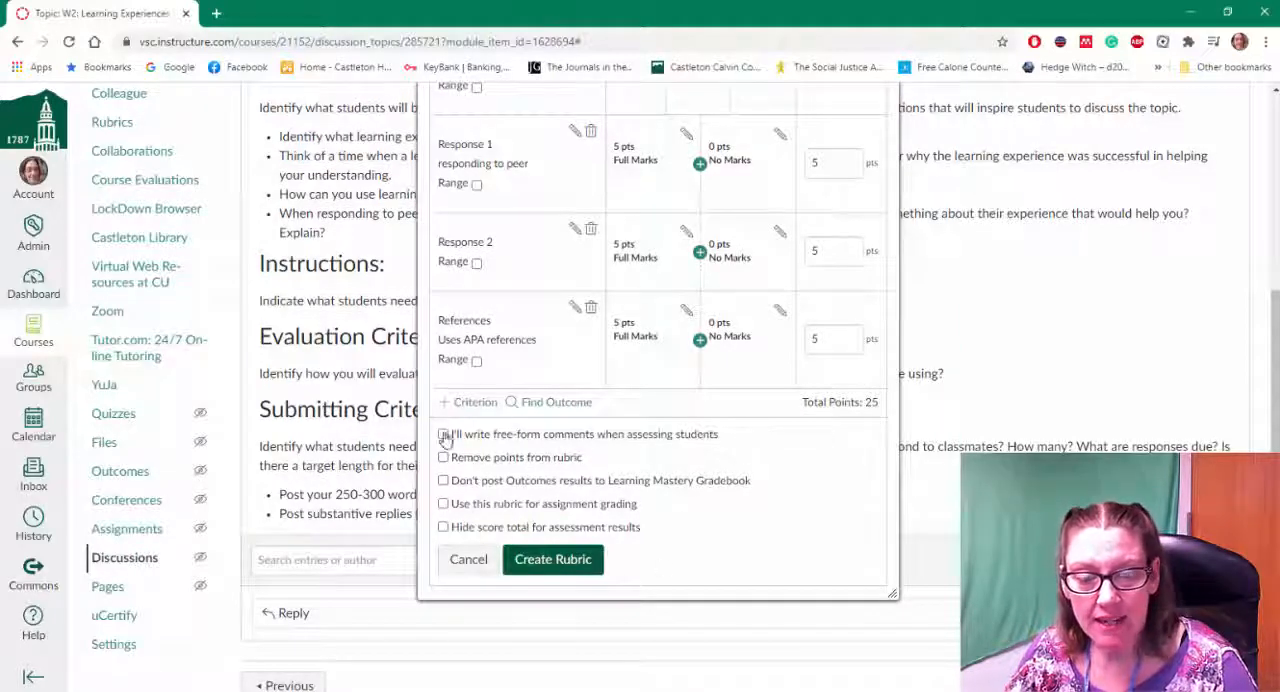
{"action": "left_click", "coordinate": [444, 434]}
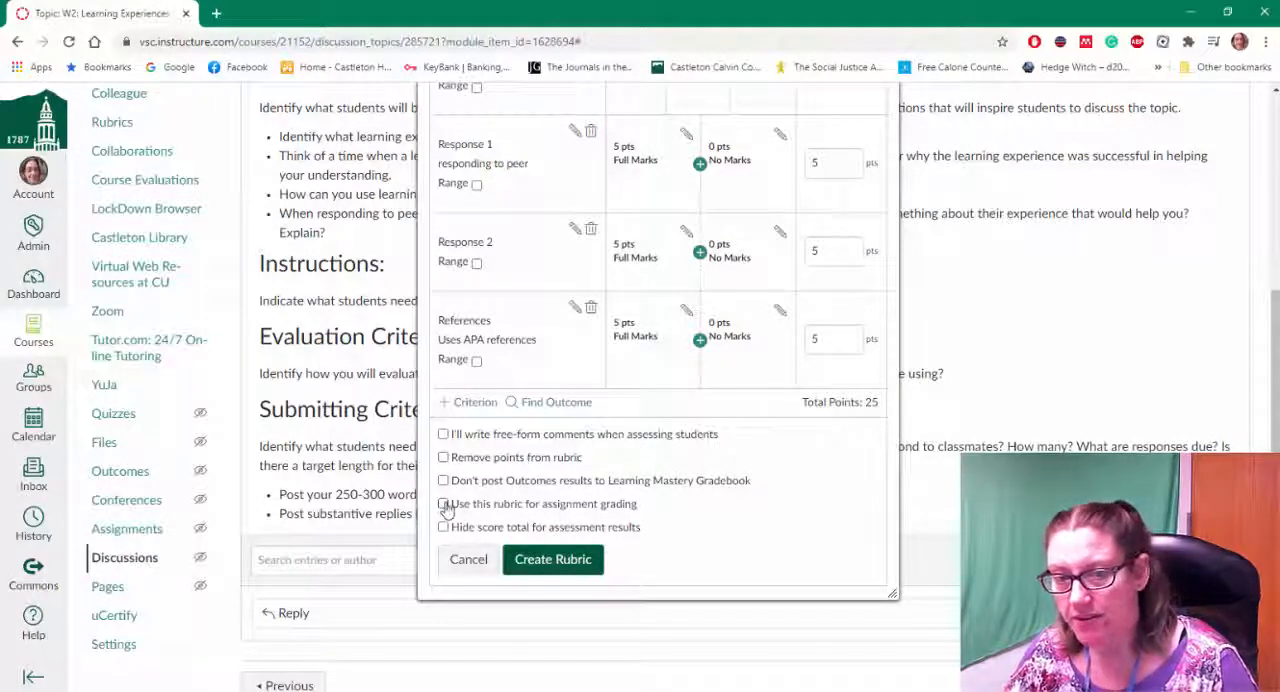
{"action": "left_click", "coordinate": [443, 503]}
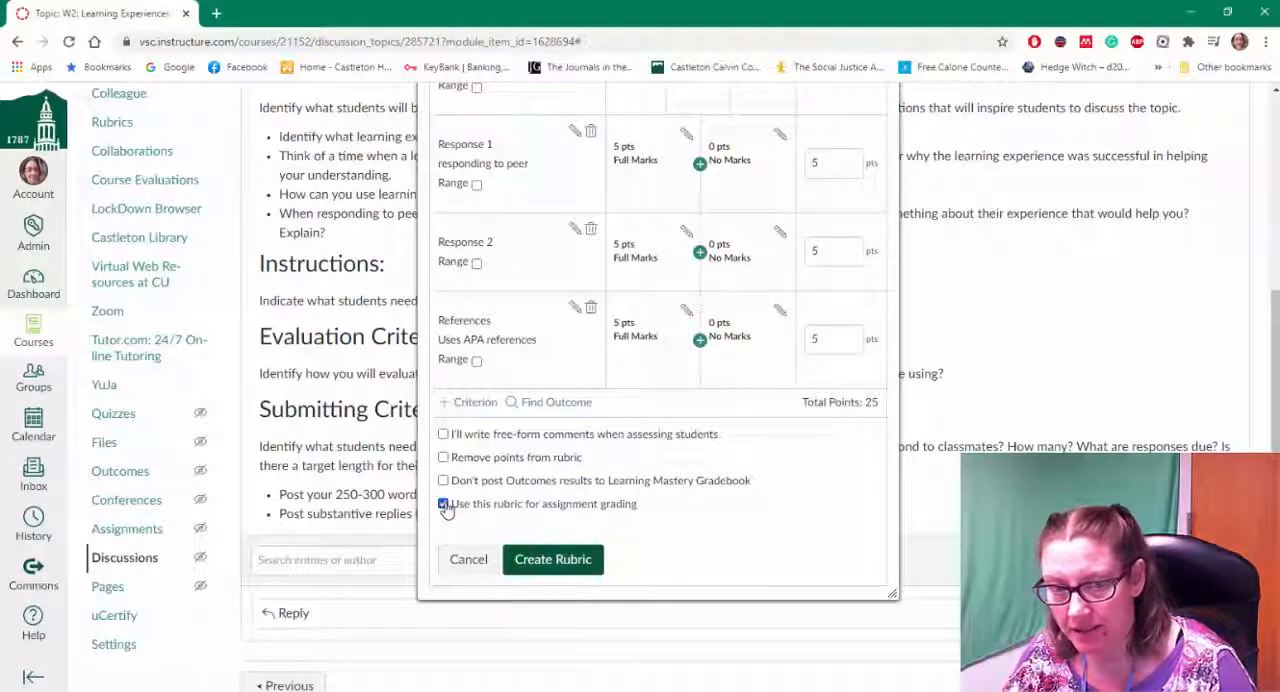
{"action": "left_click", "coordinate": [444, 503]}
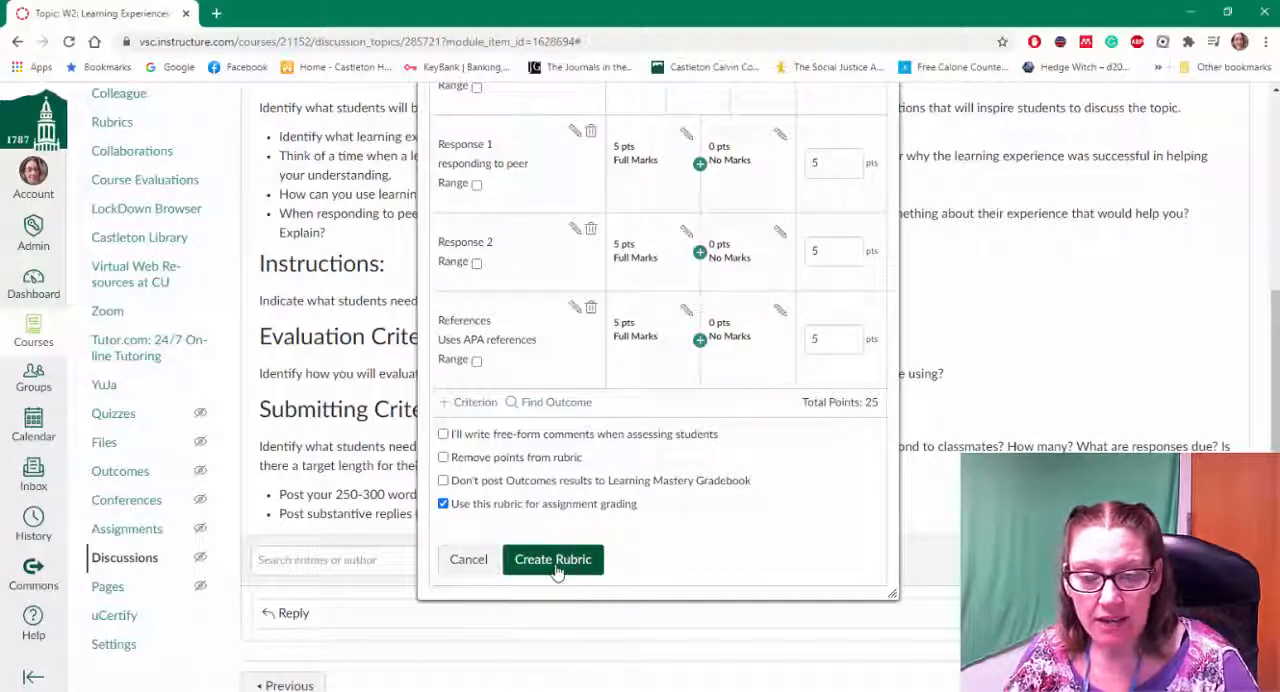
{"action": "left_click", "coordinate": [552, 559]}
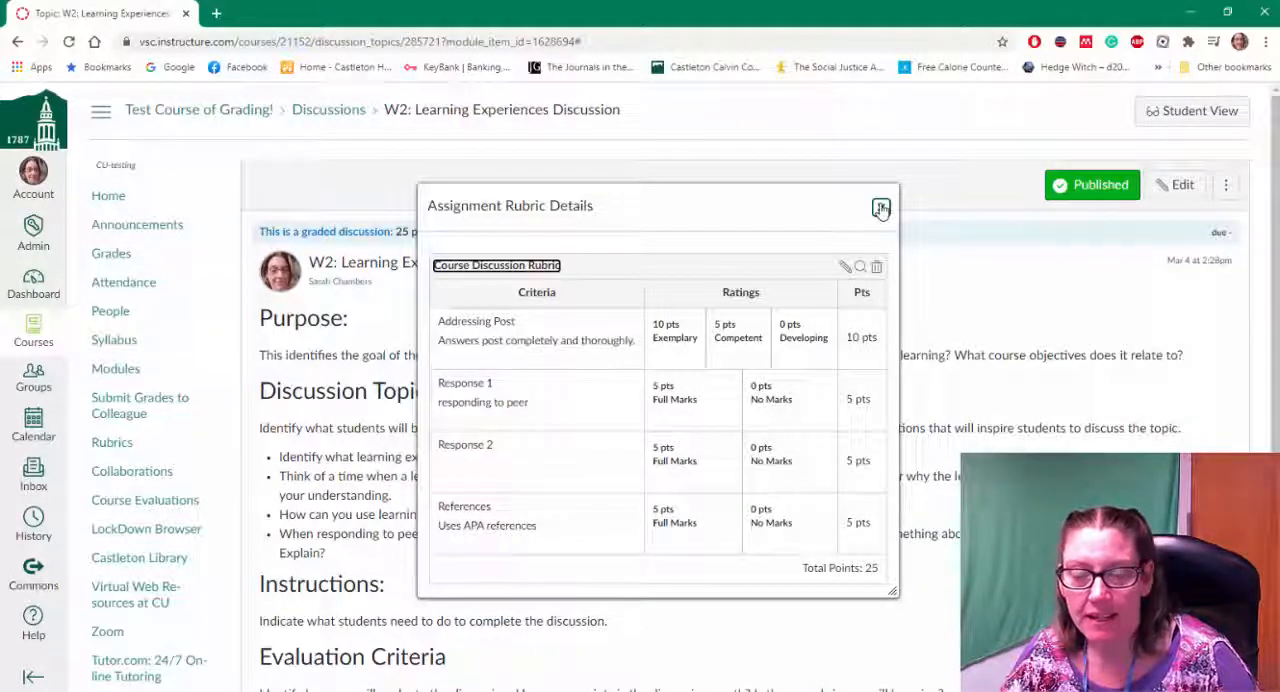
Step: Close the rubric, reopen it via Show Rubric to confirm 25 points, and close it
{"action": "left_click", "coordinate": [881, 208]}
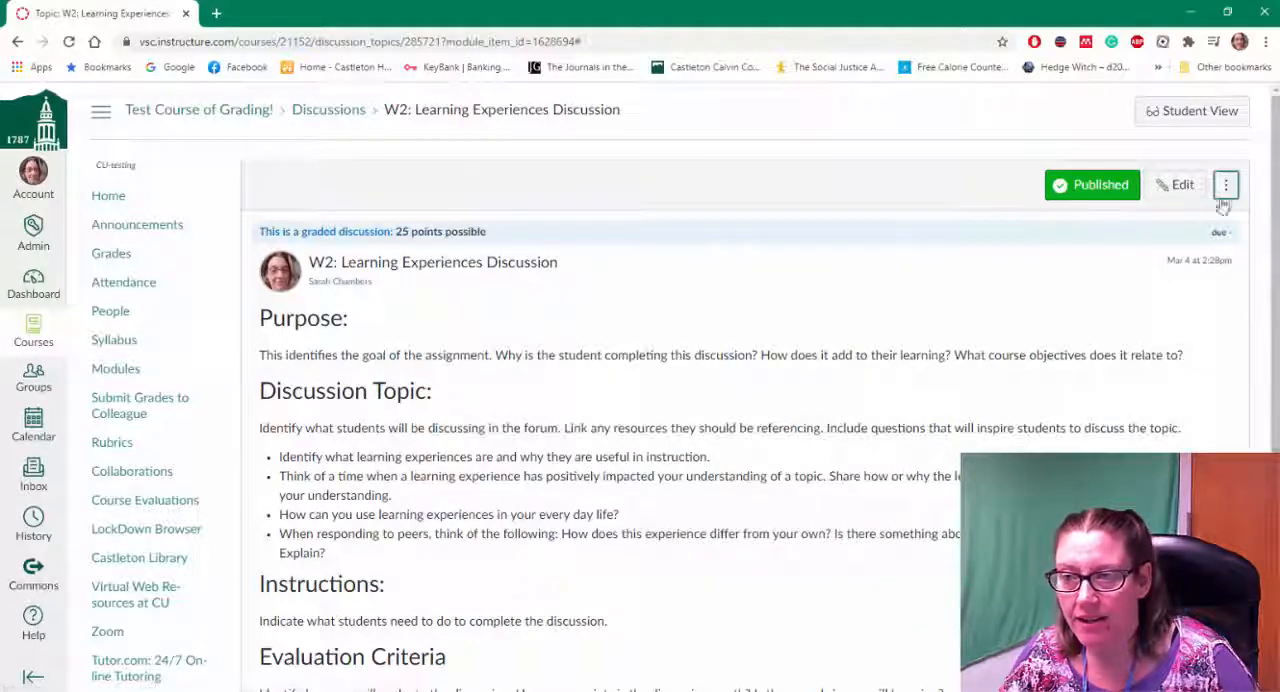
{"action": "left_click", "coordinate": [1226, 184]}
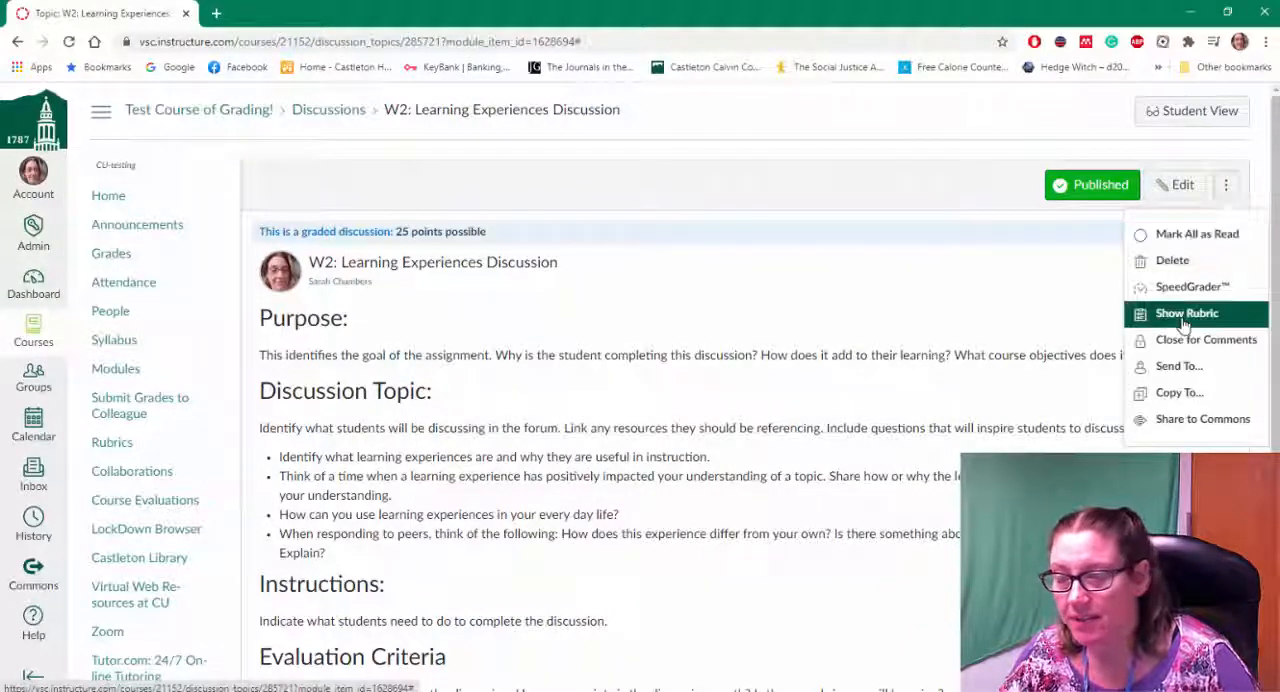
{"action": "left_click", "coordinate": [1186, 313]}
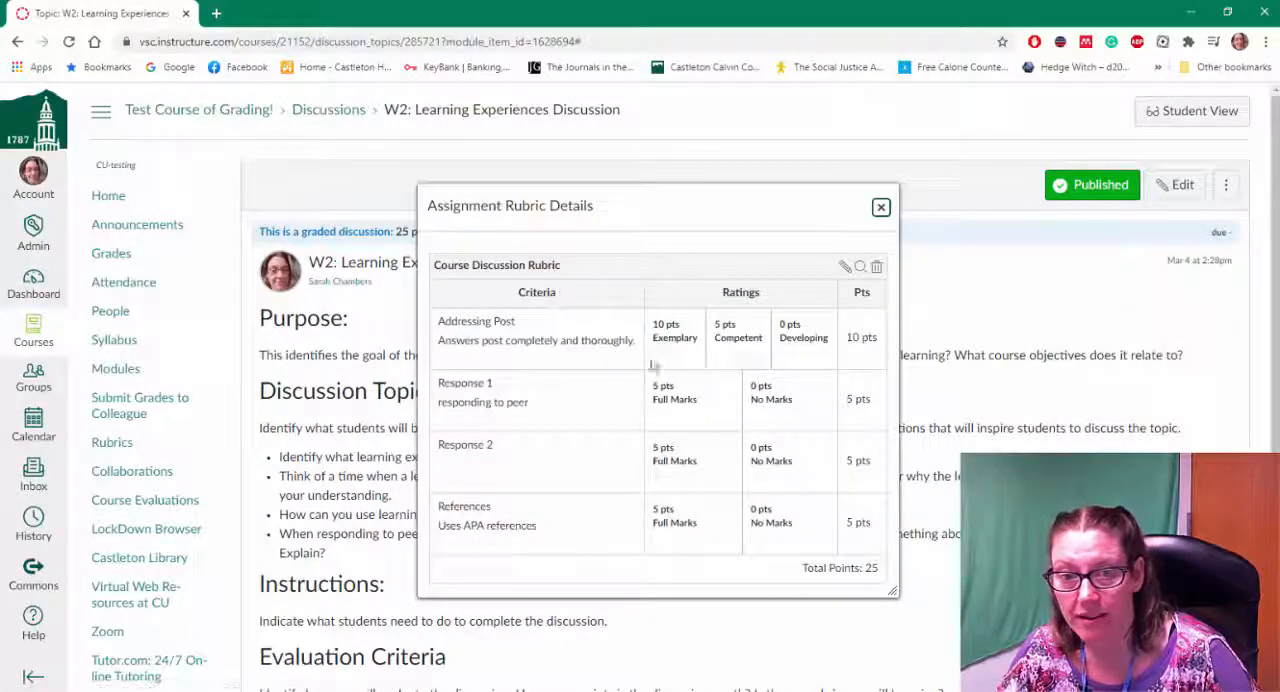
{"action": "left_click", "coordinate": [880, 207]}
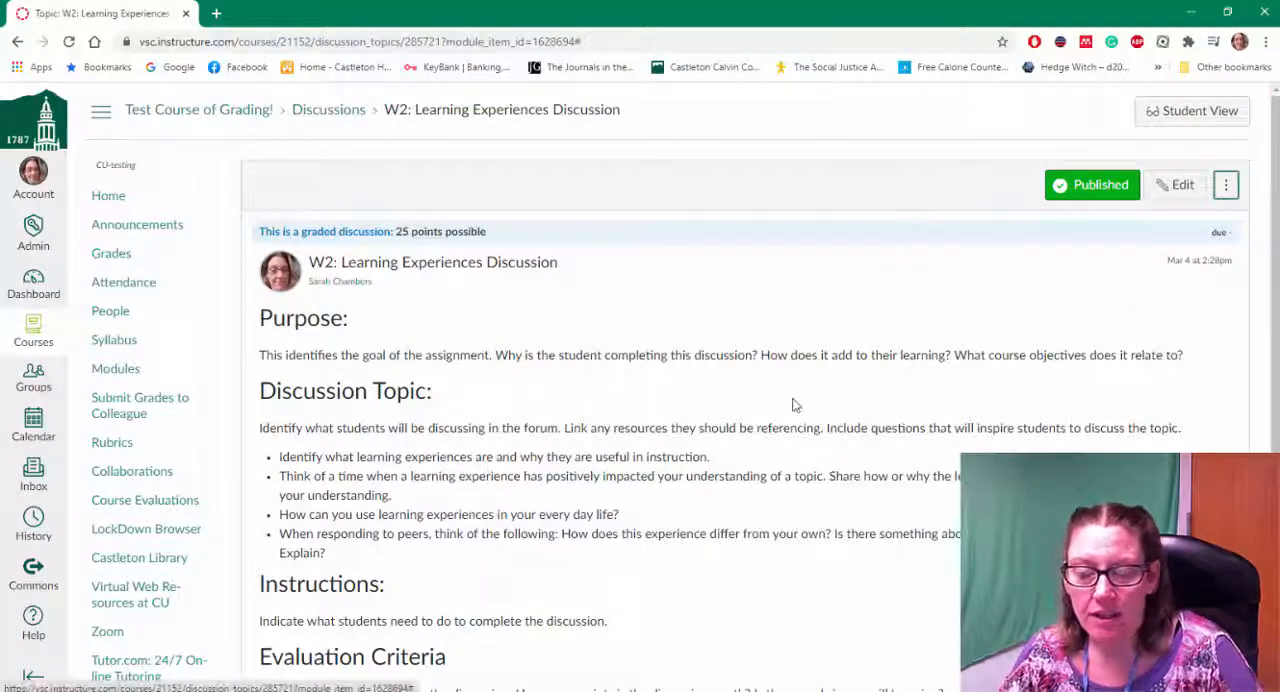